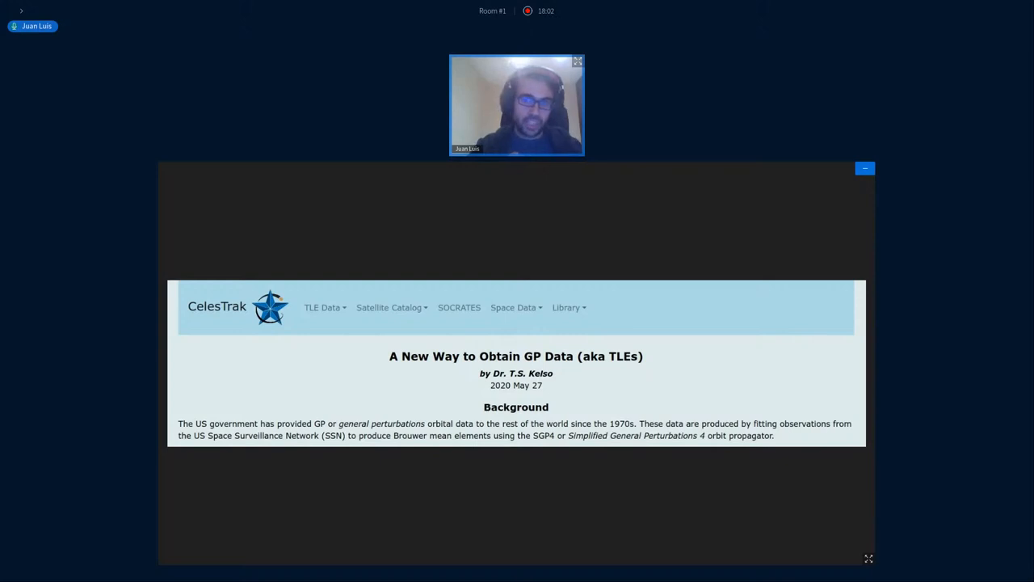
{"action": "mouse_move", "coordinate": [575, 481]}
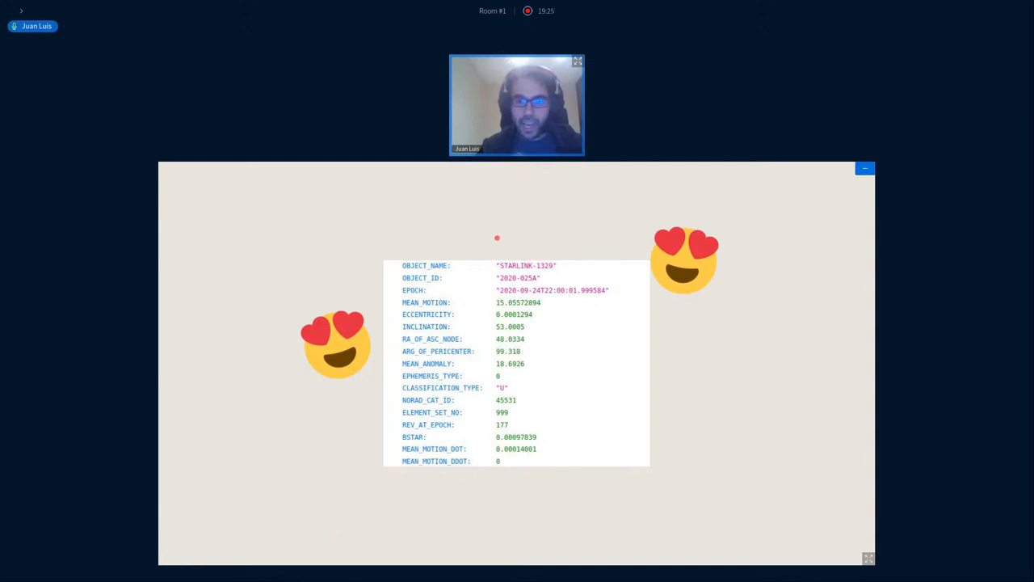
{"action": "mouse_move", "coordinate": [501, 227]}
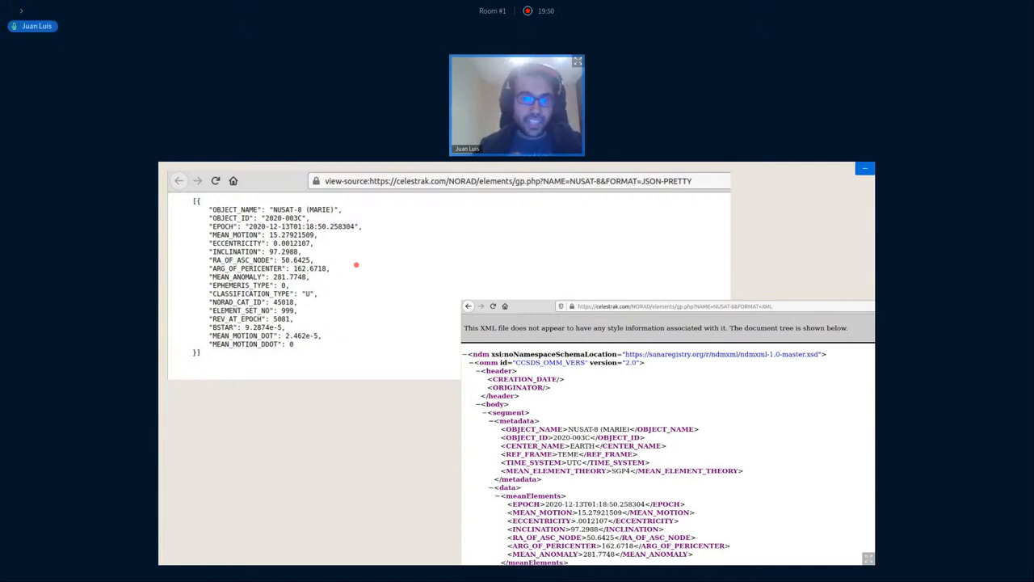
{"action": "mouse_move", "coordinate": [358, 388]}
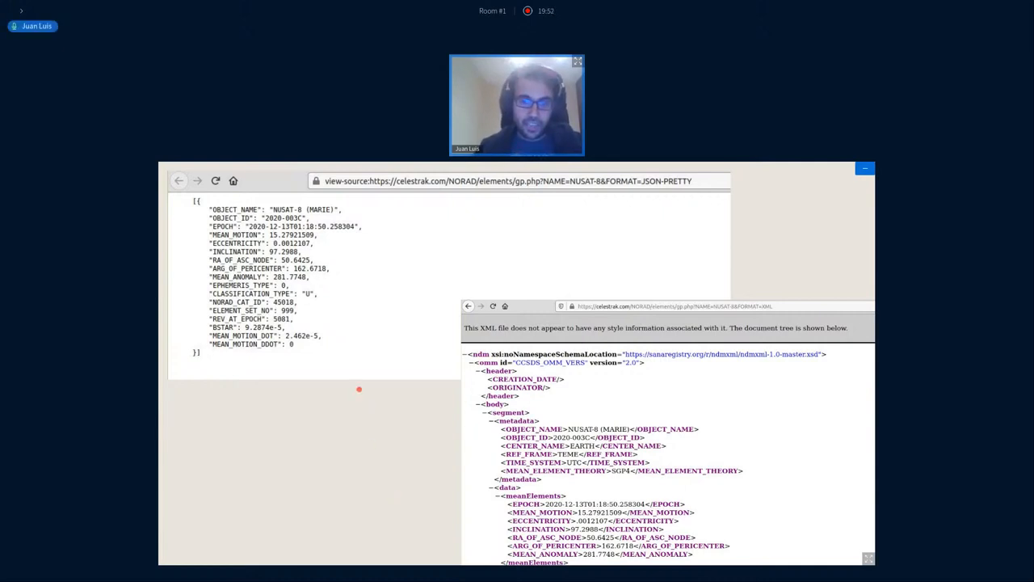